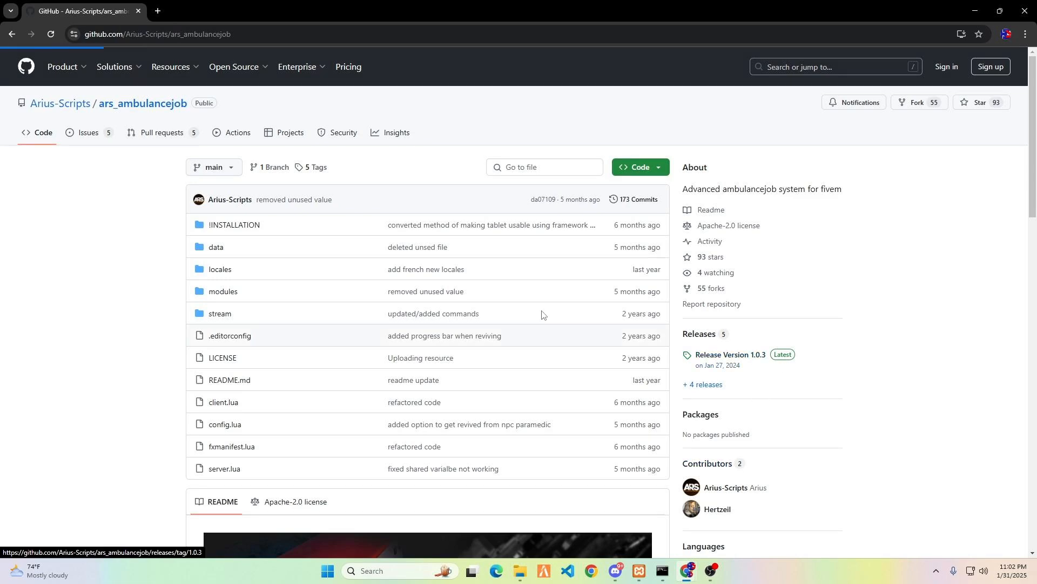
# Step: Download the 1.0.3 Source code (zip) from the release page and show it in its folder
pyautogui.click(729, 358)
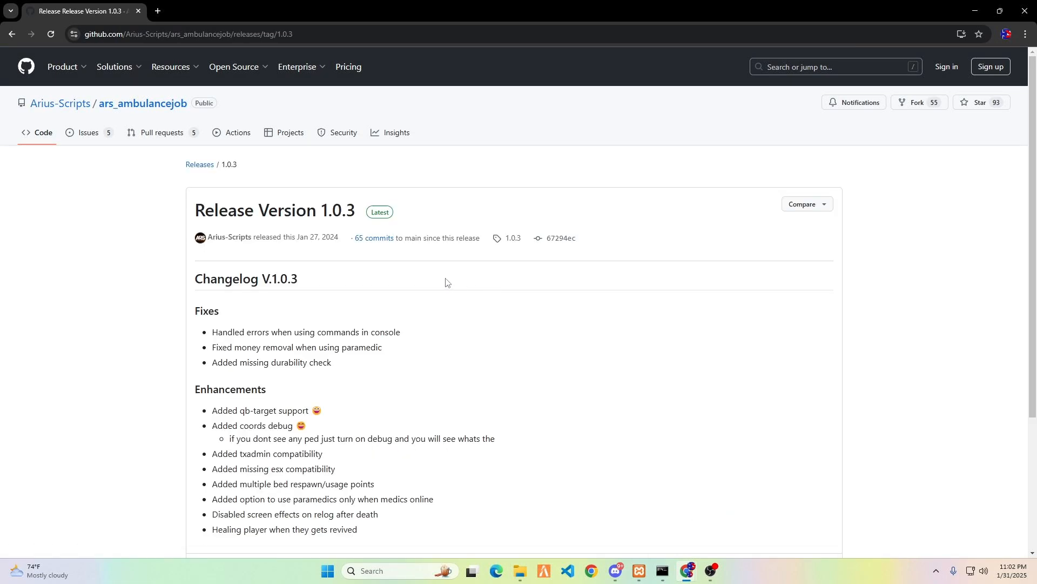
pyautogui.scroll(-3)
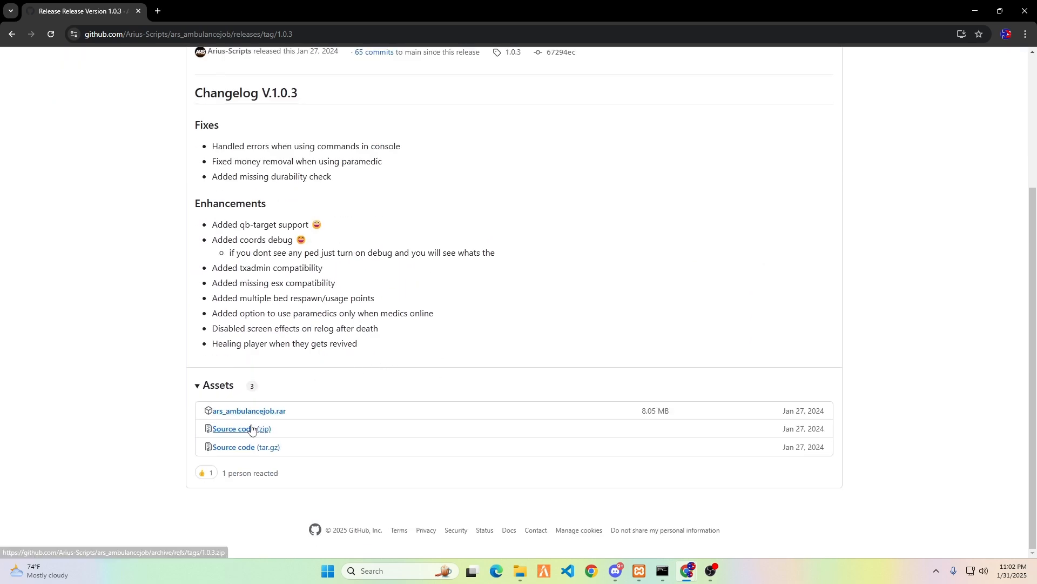
pyautogui.click(241, 428)
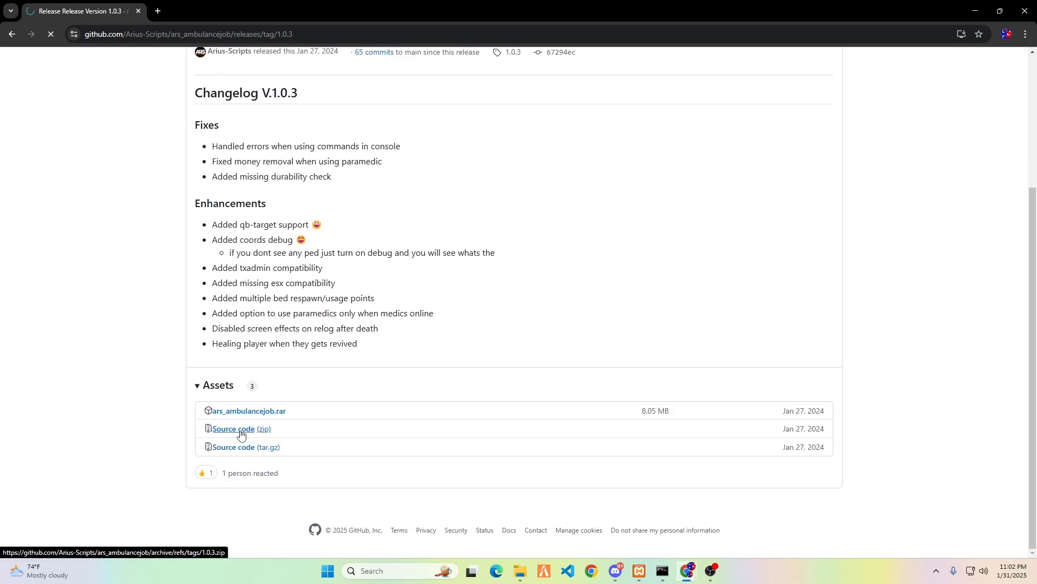
pyautogui.click(241, 428)
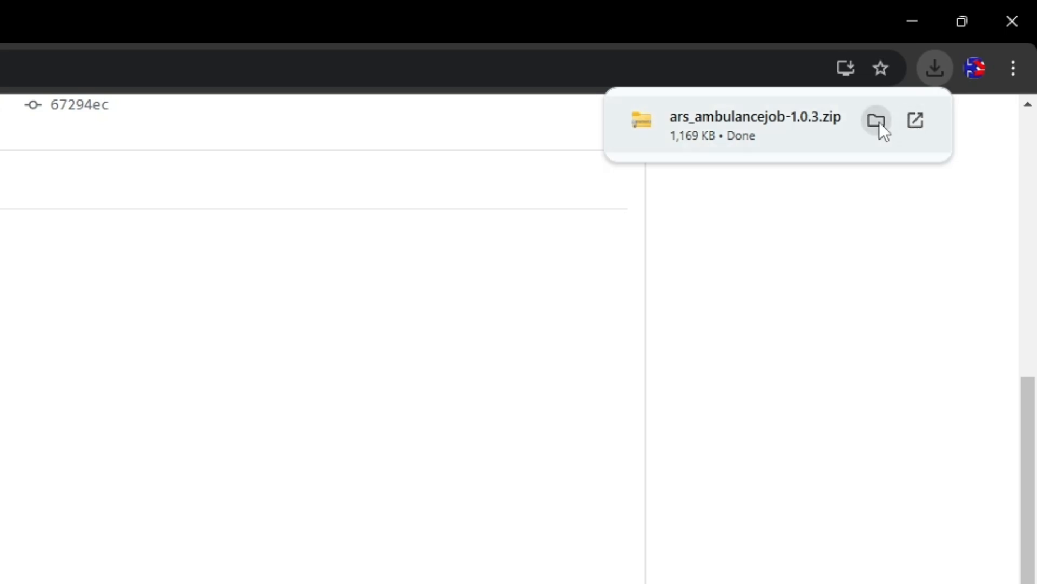
pyautogui.click(876, 120)
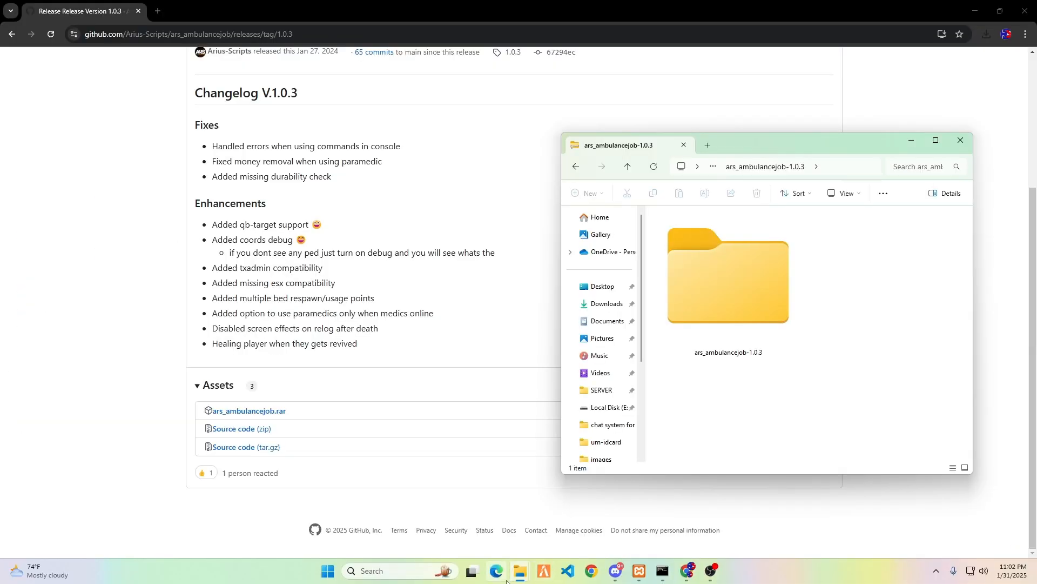
pyautogui.moveTo(521, 570)
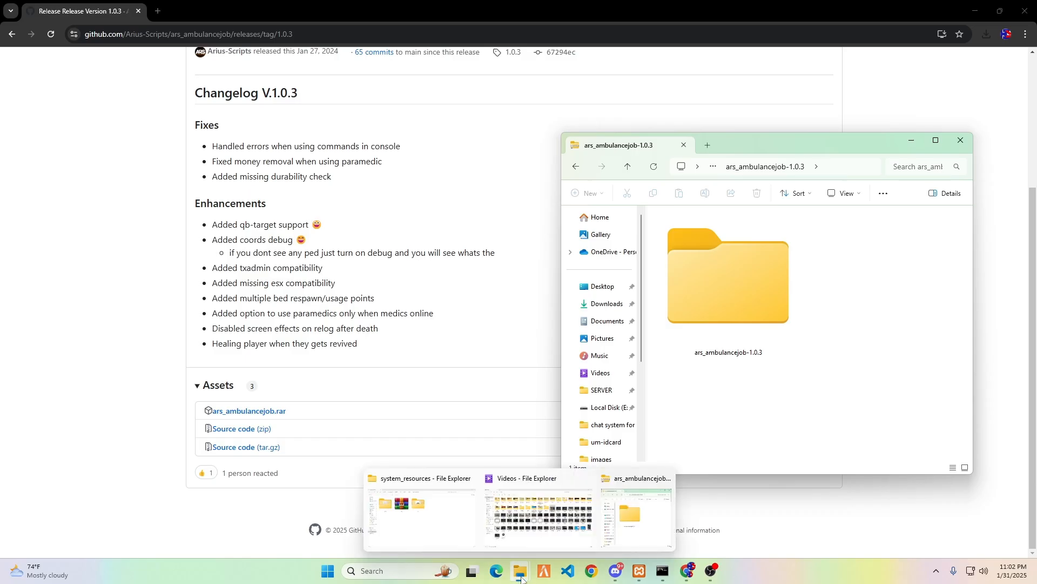
# Step: Delete the old qbx_ambulancejob folder from the server's resources/[qbx] folder
pyautogui.click(419, 512)
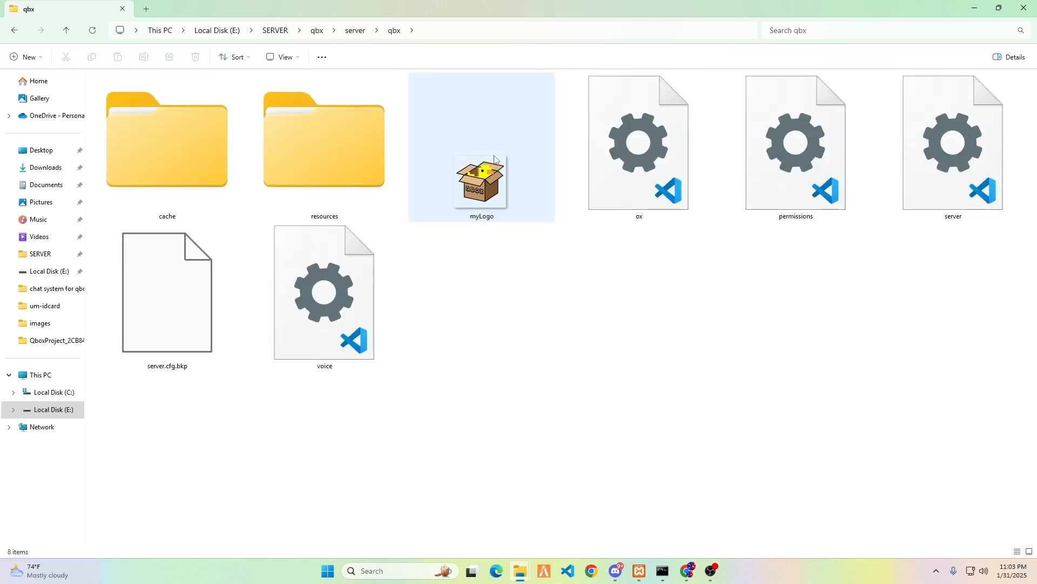
pyautogui.doubleClick(323, 139)
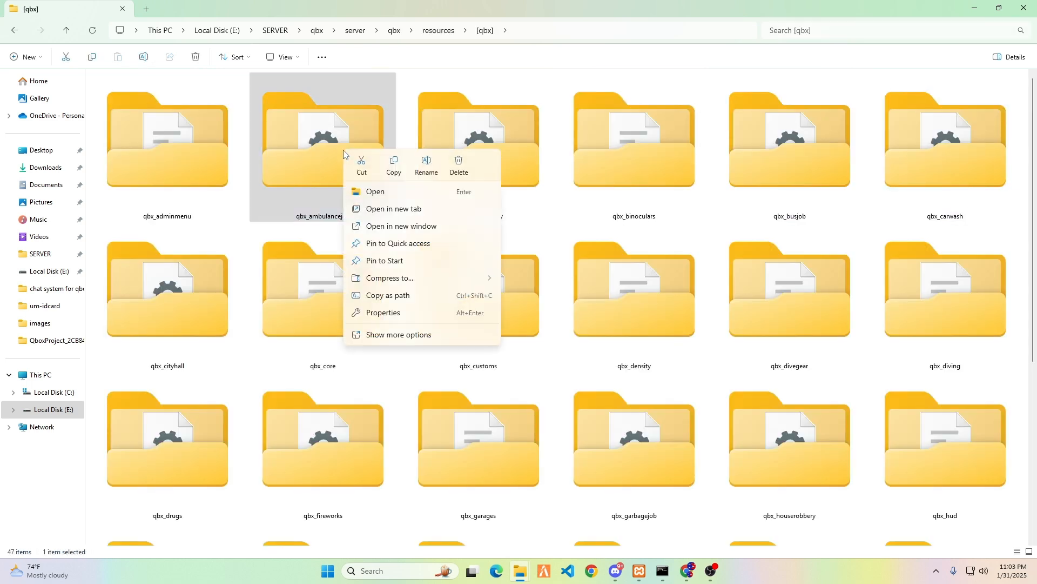
pyautogui.click(399, 334)
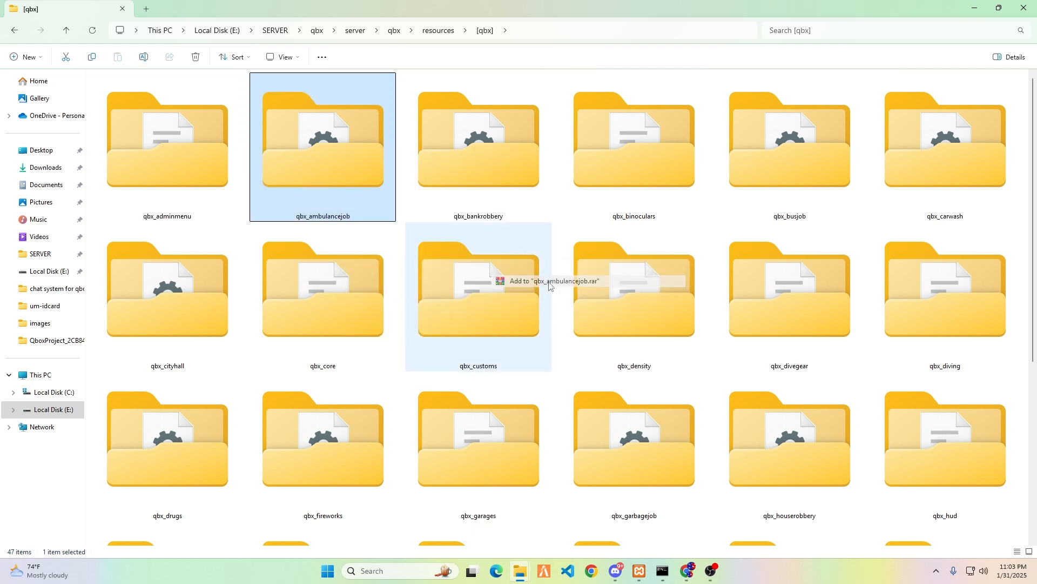
pyautogui.rightClick(322, 139)
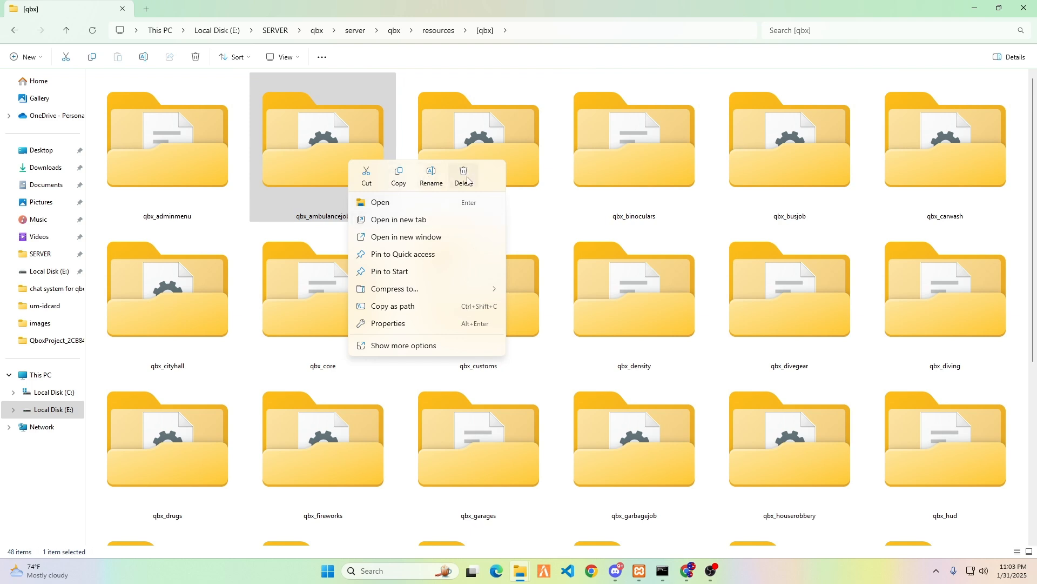
pyautogui.click(464, 176)
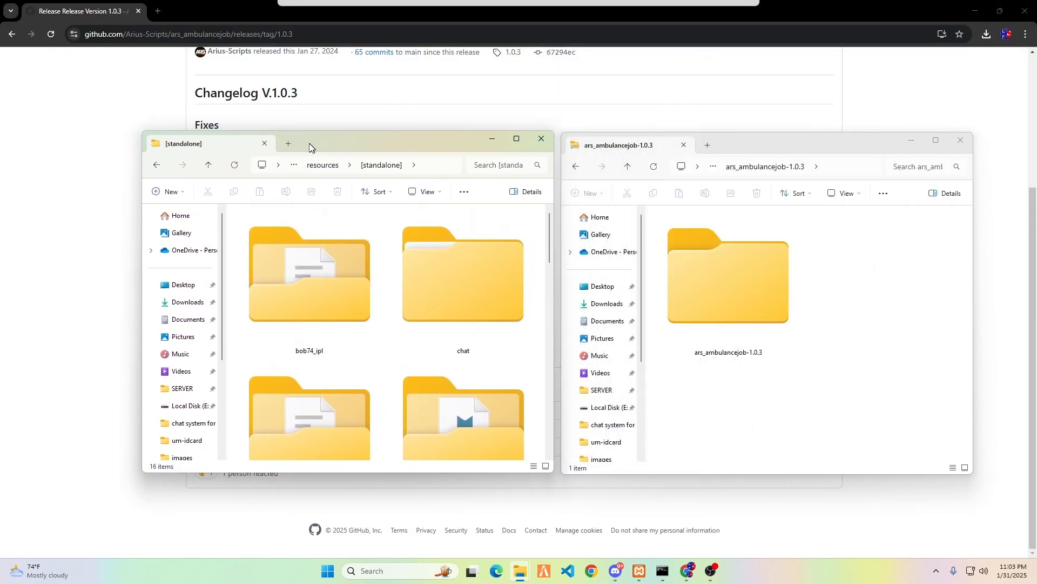
# Step: Move ars_ambulancejob-1.0.3 into [standalone] and rename it ars_ambulancejob
pyautogui.click(727, 284)
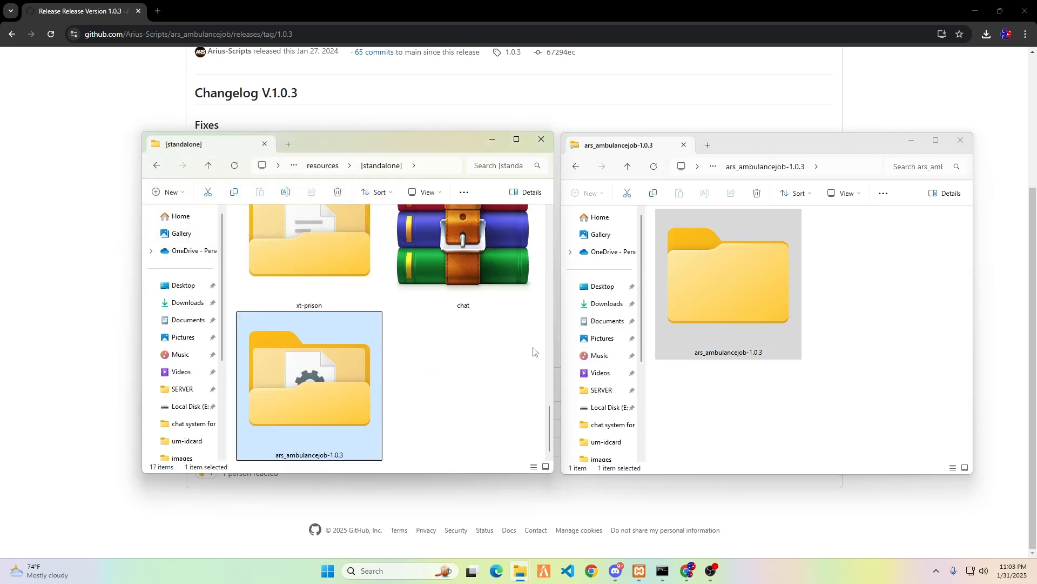
pyautogui.click(308, 455)
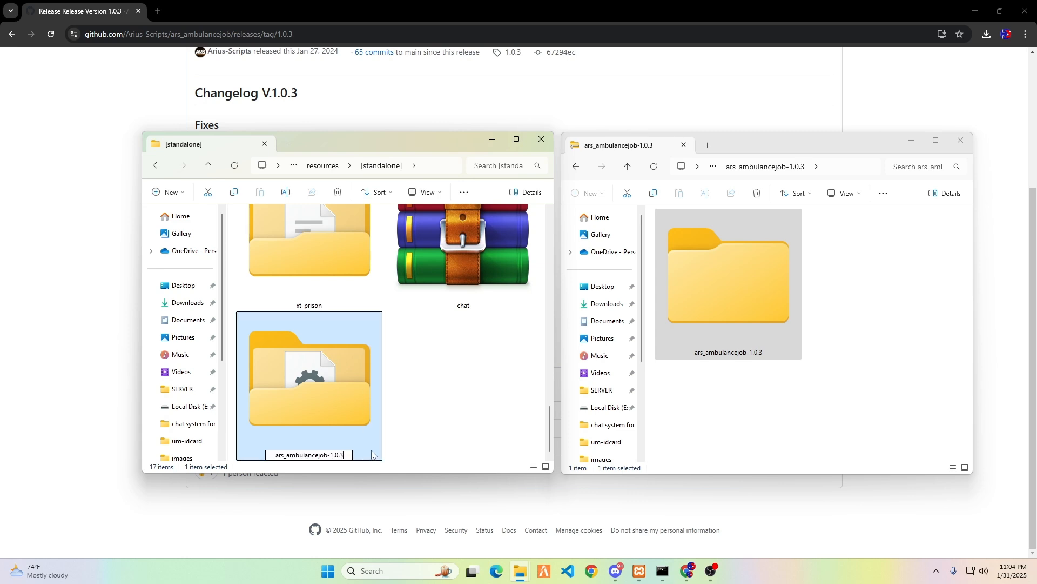
pyautogui.press('Backspace')
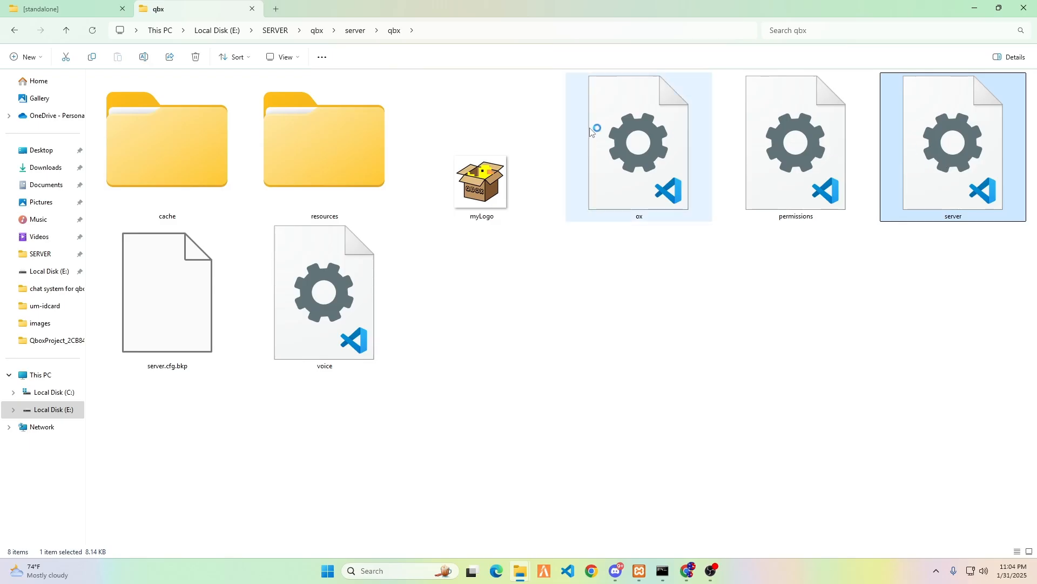
# Step: Add 'ensure ars_ambulancejob' below 'ensure [qbx]' in server.cfg, save and close VS Code
pyautogui.doubleClick(953, 143)
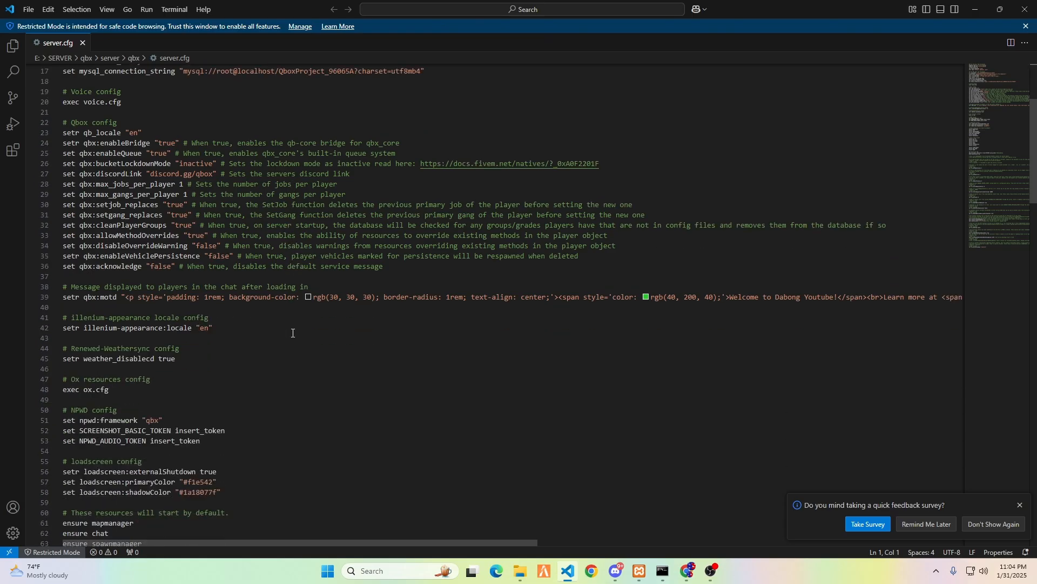
pyautogui.scroll(-3)
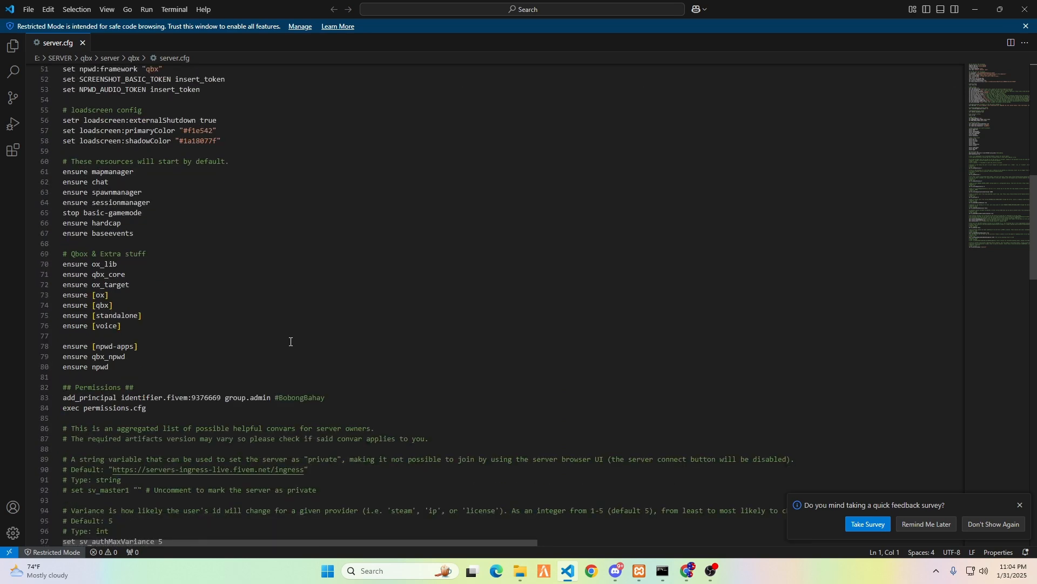
pyautogui.scroll(-3)
pyautogui.write('ensure ars_ambulancejob')
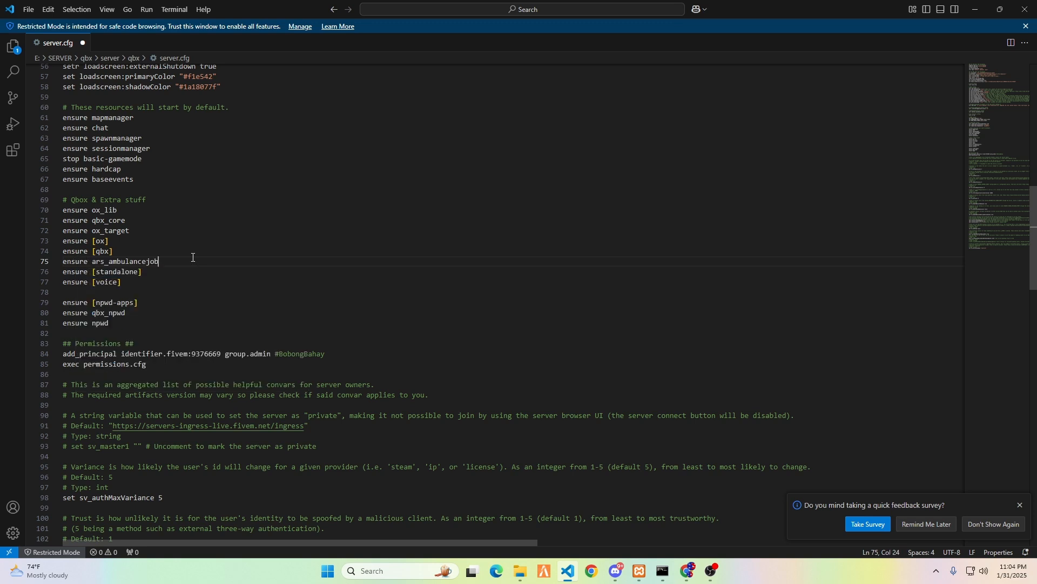
pyautogui.doubleClick(123, 261)
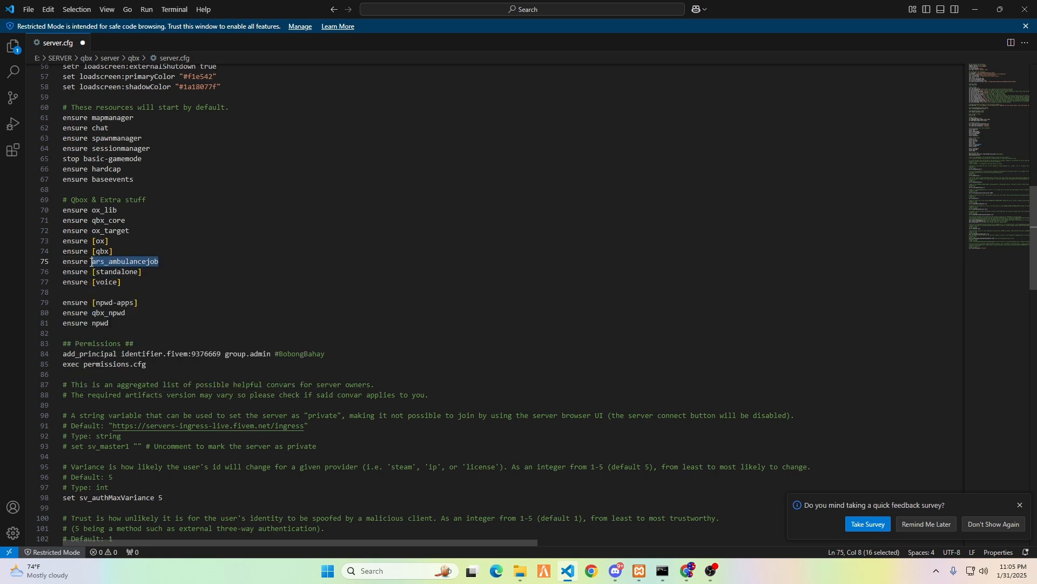
pyautogui.click(29, 8)
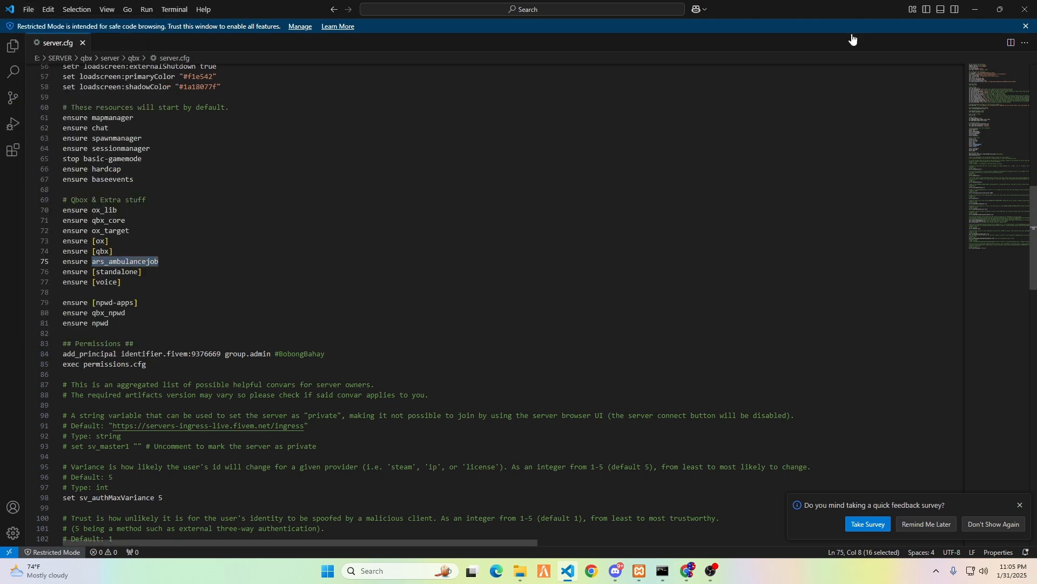
pyautogui.moveTo(1028, 6)
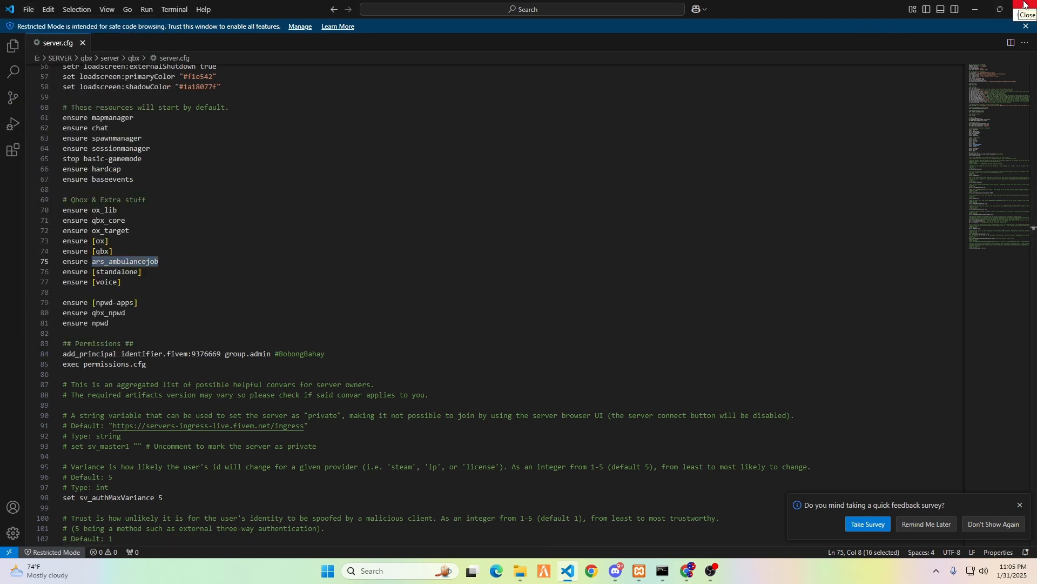
pyautogui.click(520, 570)
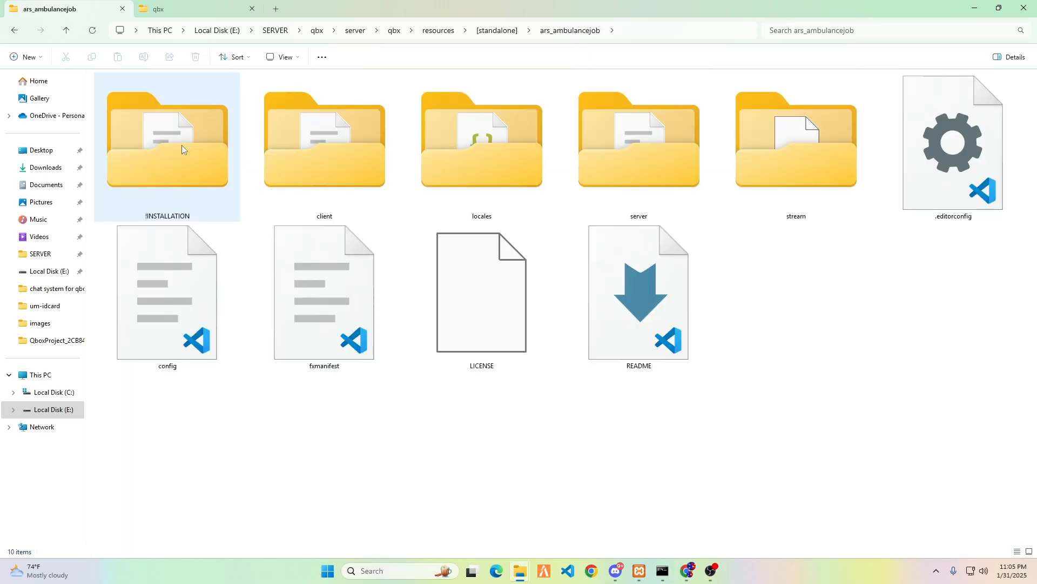
pyautogui.moveTo(170, 139)
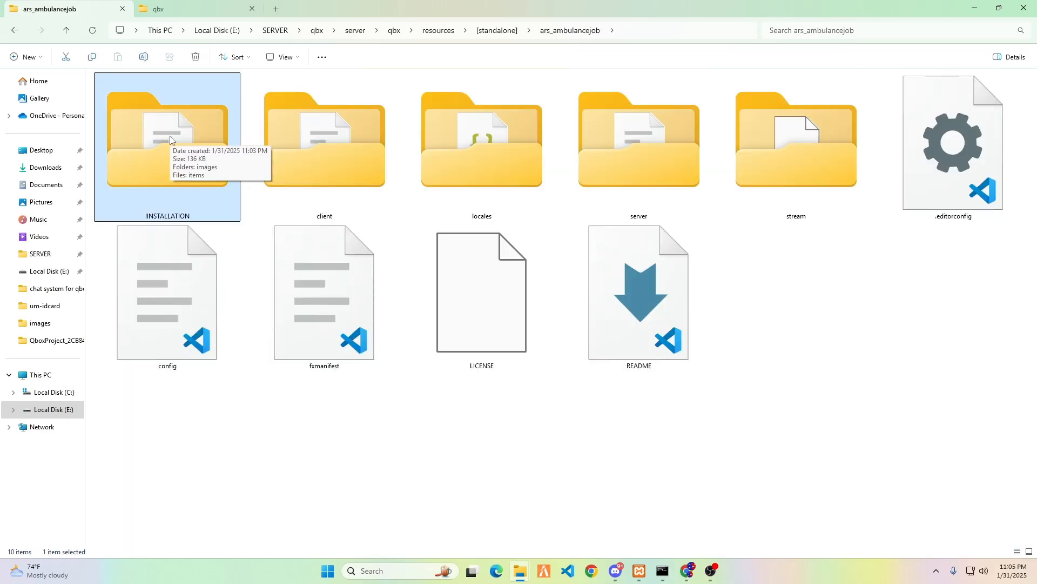
# Step: Copy all nine item images from the resource's !INSTALLATION/images folder
pyautogui.doubleClick(166, 140)
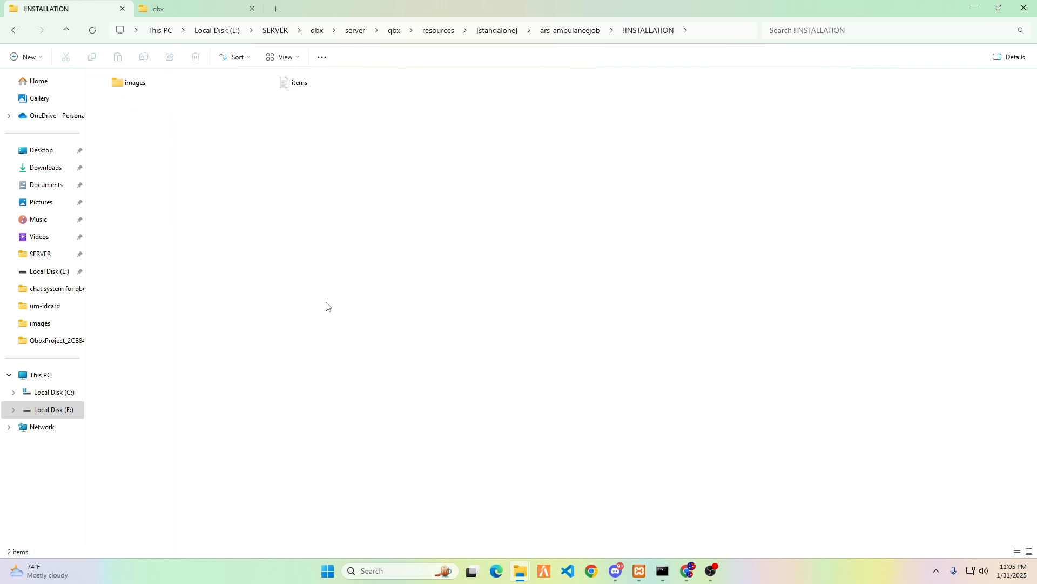
pyautogui.click(284, 58)
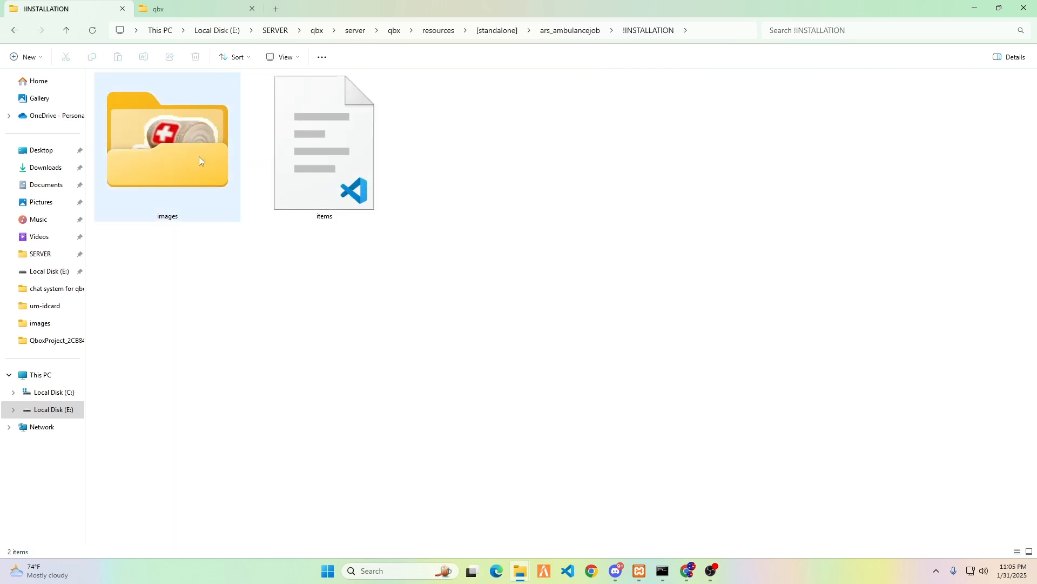
pyautogui.doubleClick(166, 140)
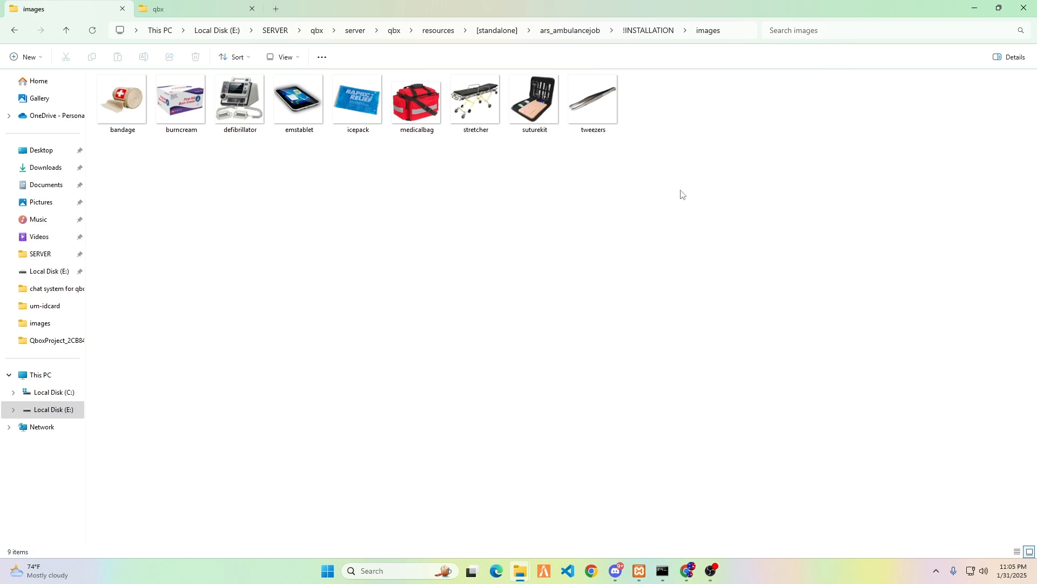
pyautogui.press('ctrl+a')
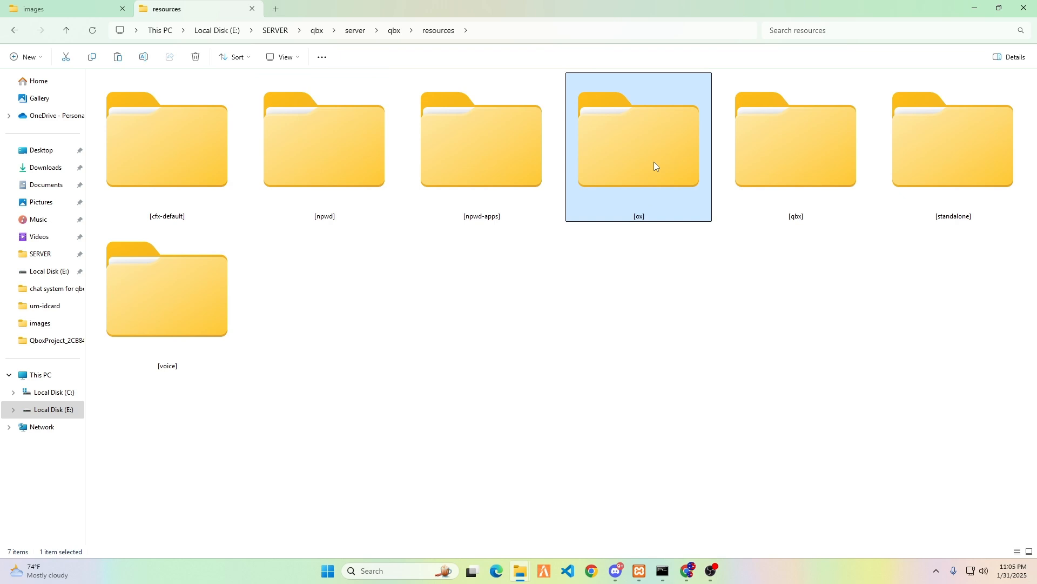
# Step: Paste them into [ox]/ox_inventory/web/images, replacing existing files
pyautogui.doubleClick(638, 139)
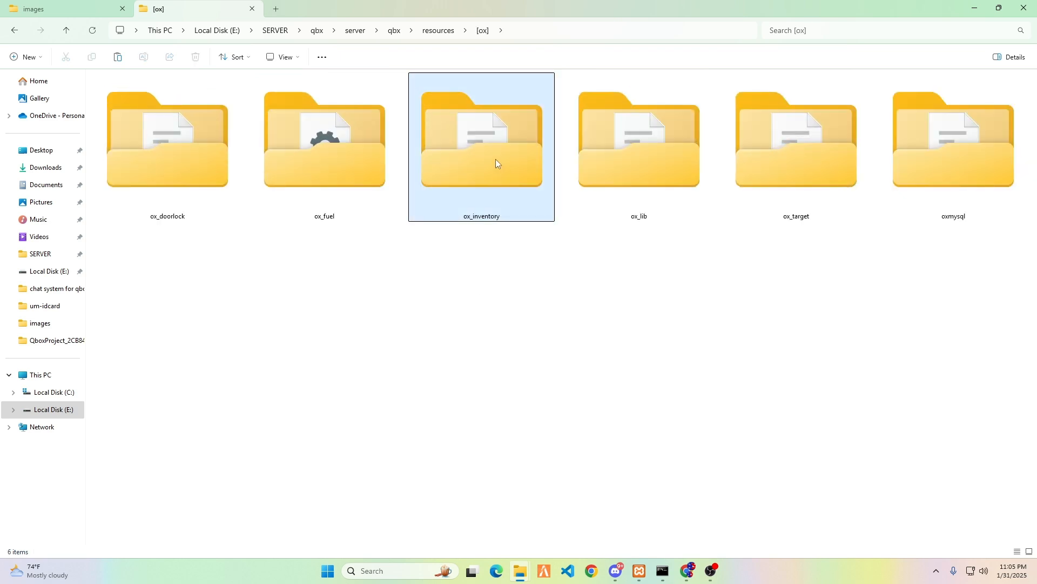
pyautogui.doubleClick(480, 139)
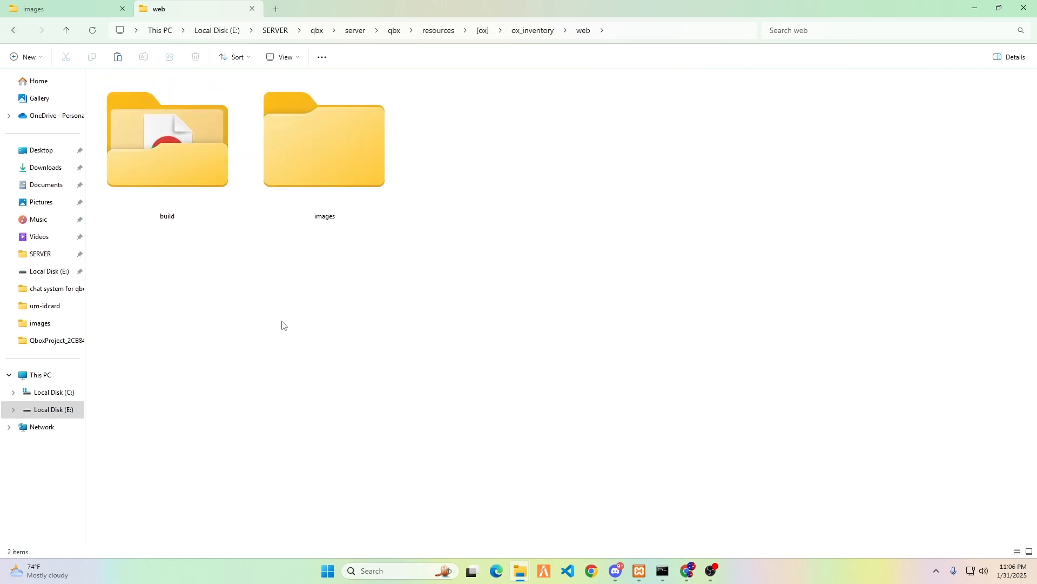
pyautogui.doubleClick(323, 139)
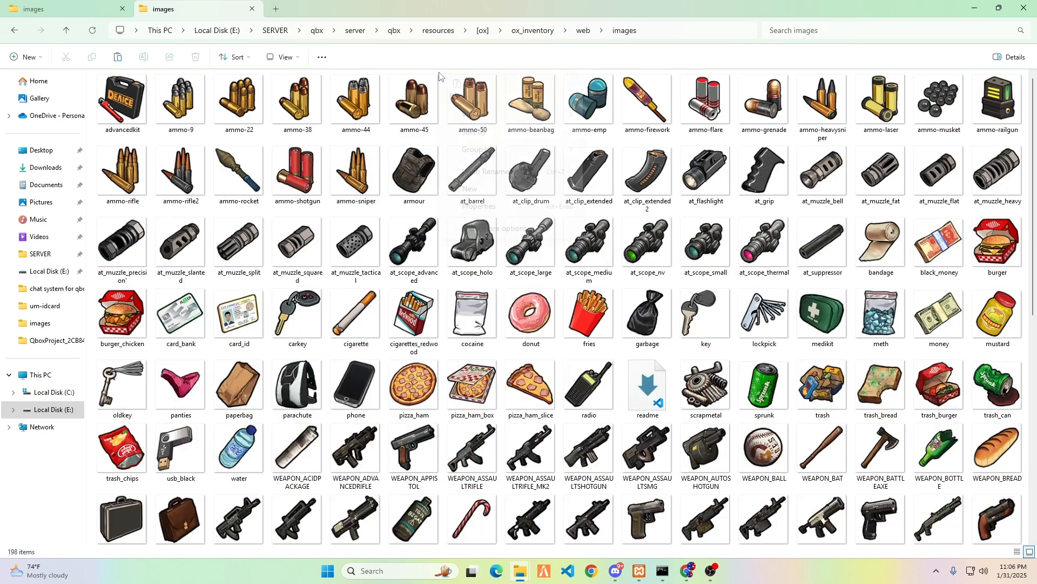
pyautogui.click(472, 101)
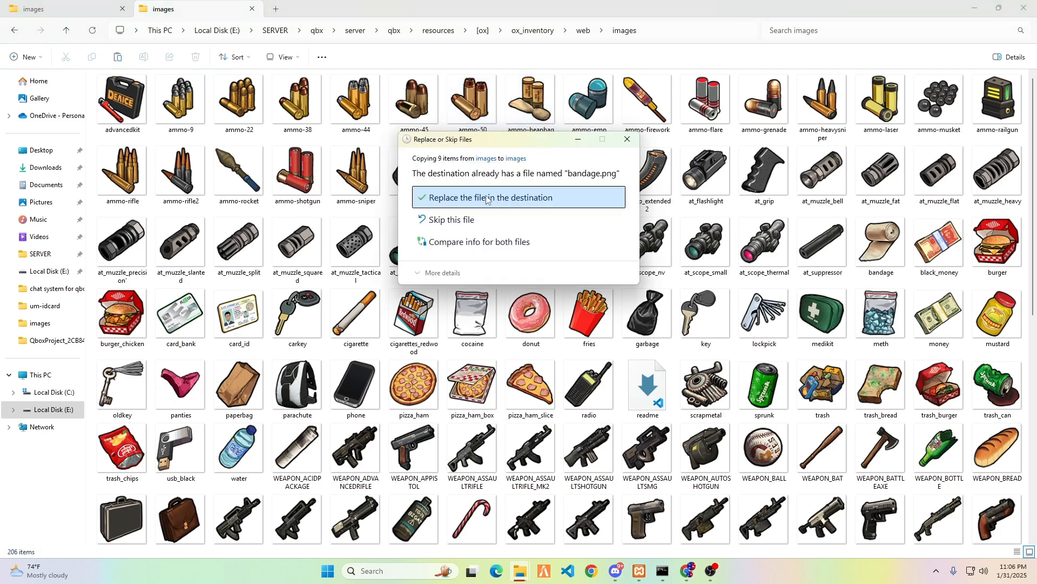
pyautogui.click(519, 197)
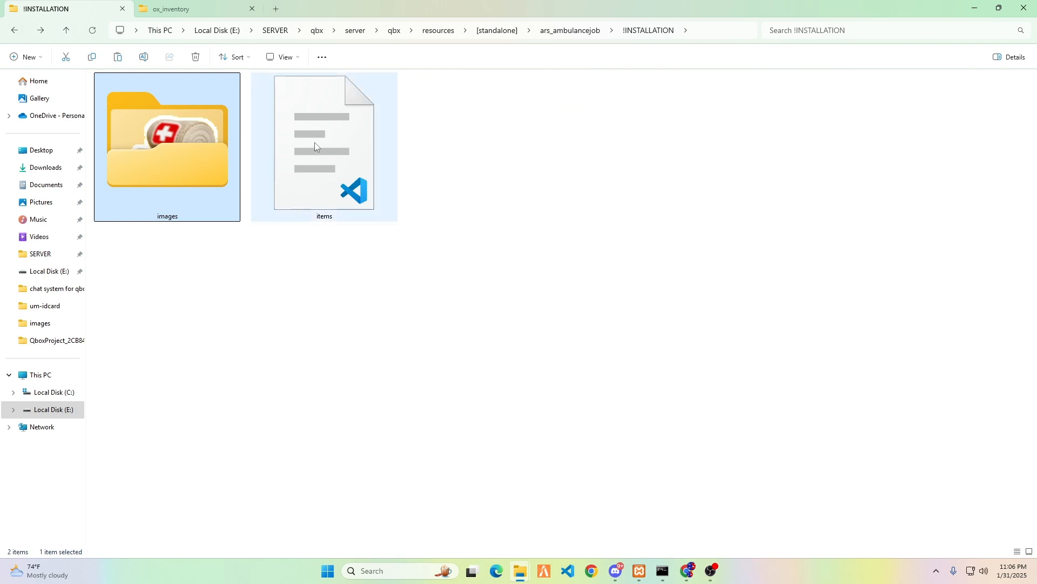
# Step: Copy !INSTALLATION/items.lua and paste it into ox_inventory/data/items.lua under '--ars_ambulance items'
pyautogui.click(323, 143)
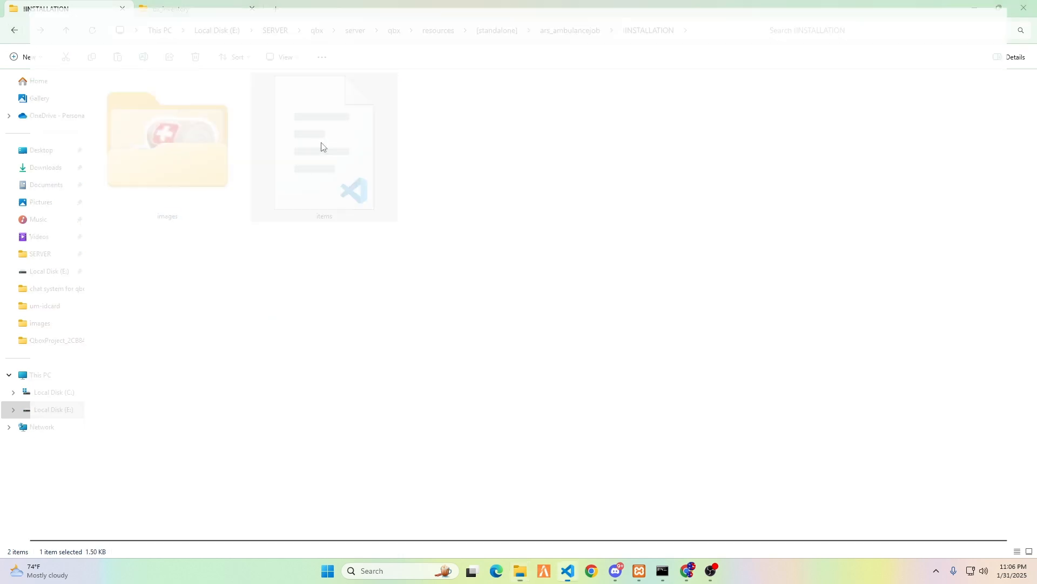
pyautogui.doubleClick(323, 142)
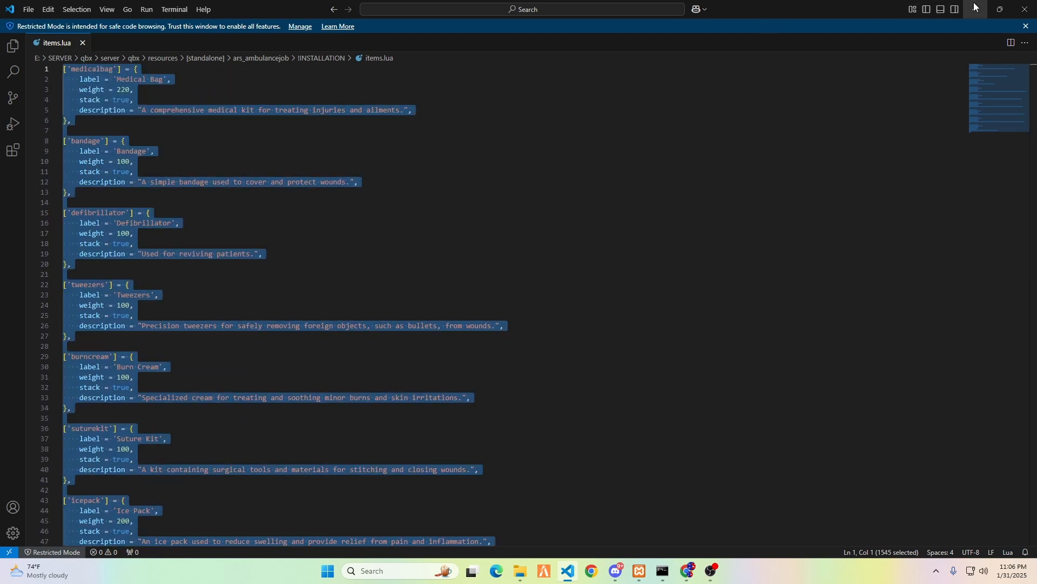
pyautogui.click(519, 570)
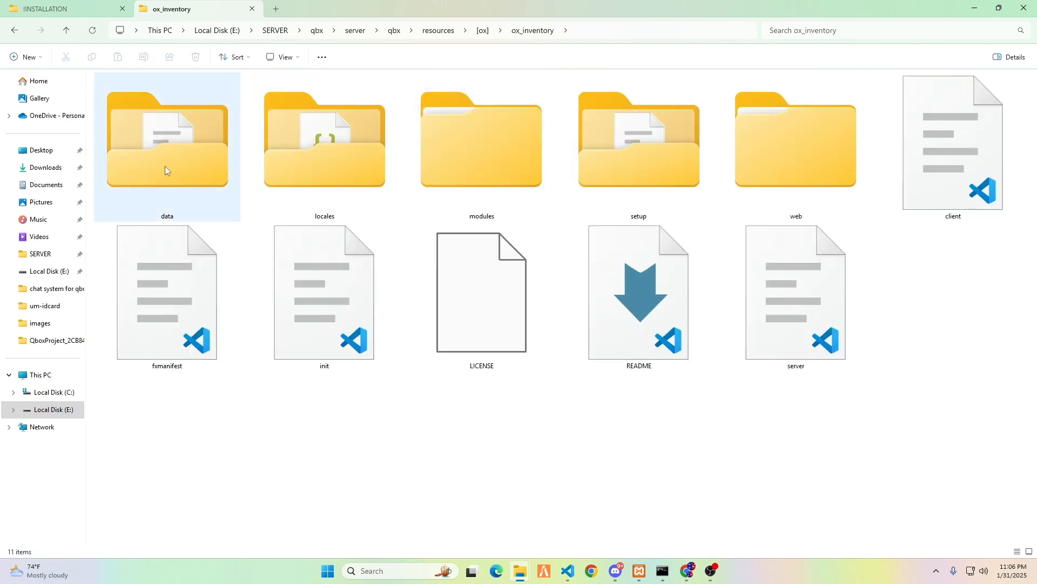
pyautogui.doubleClick(166, 139)
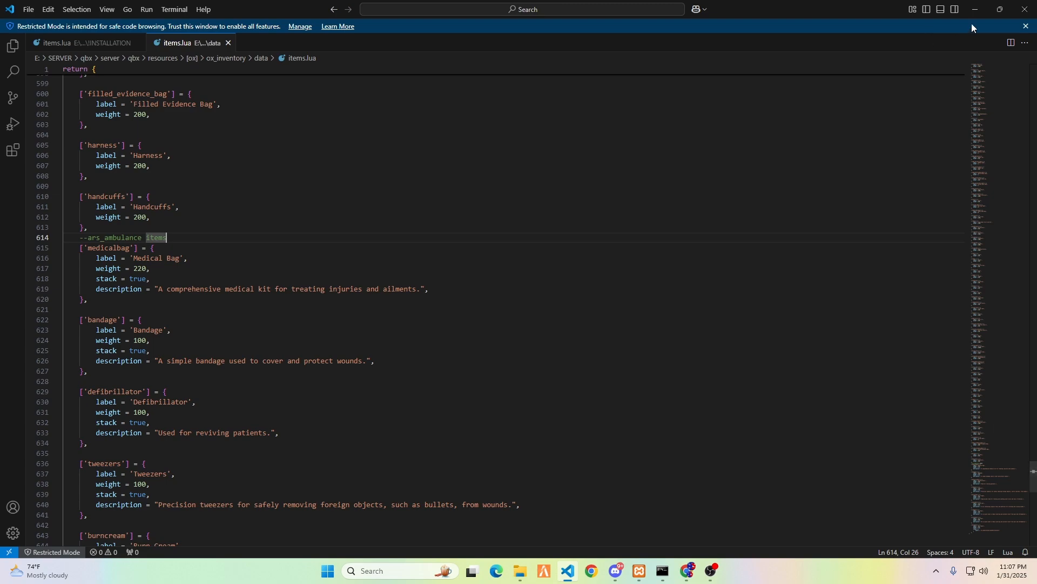
pyautogui.click(521, 575)
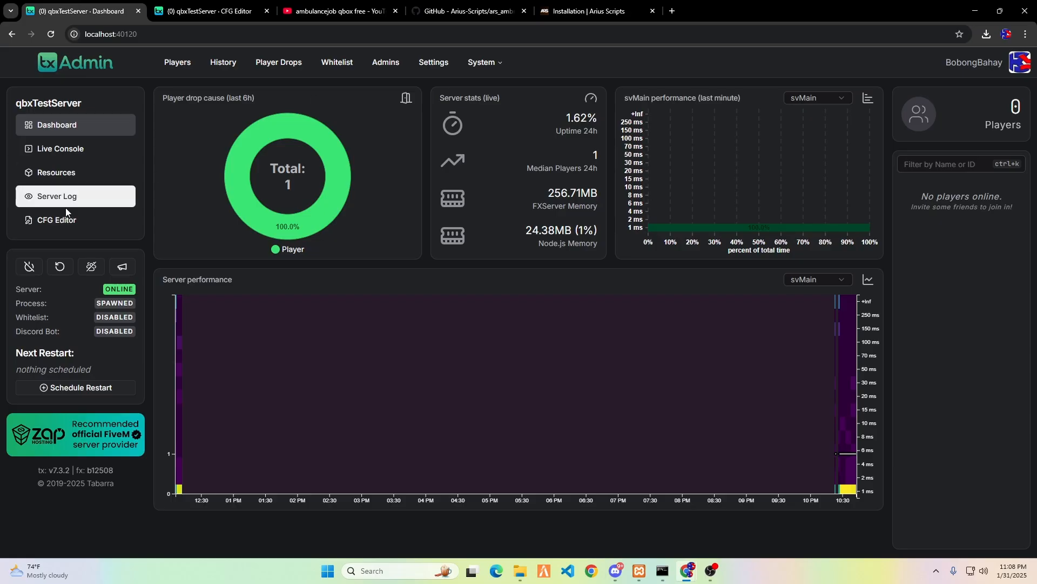
# Step: Restart qbxTestServer and check the live console for ars_ambulancejob starting
pyautogui.click(58, 269)
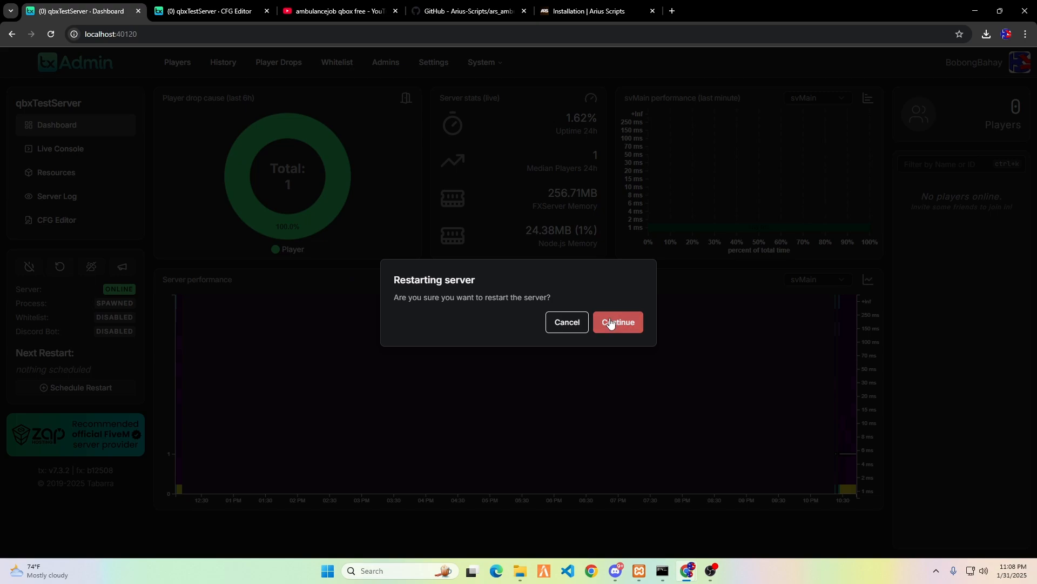
pyautogui.click(616, 322)
pyautogui.write('ars_ambulan')
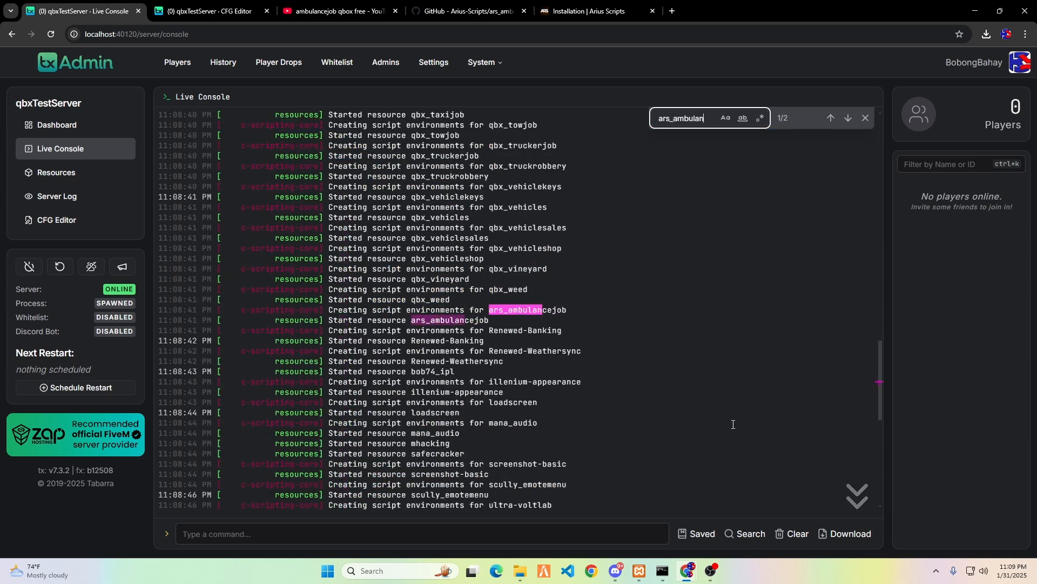
pyautogui.write('ce')
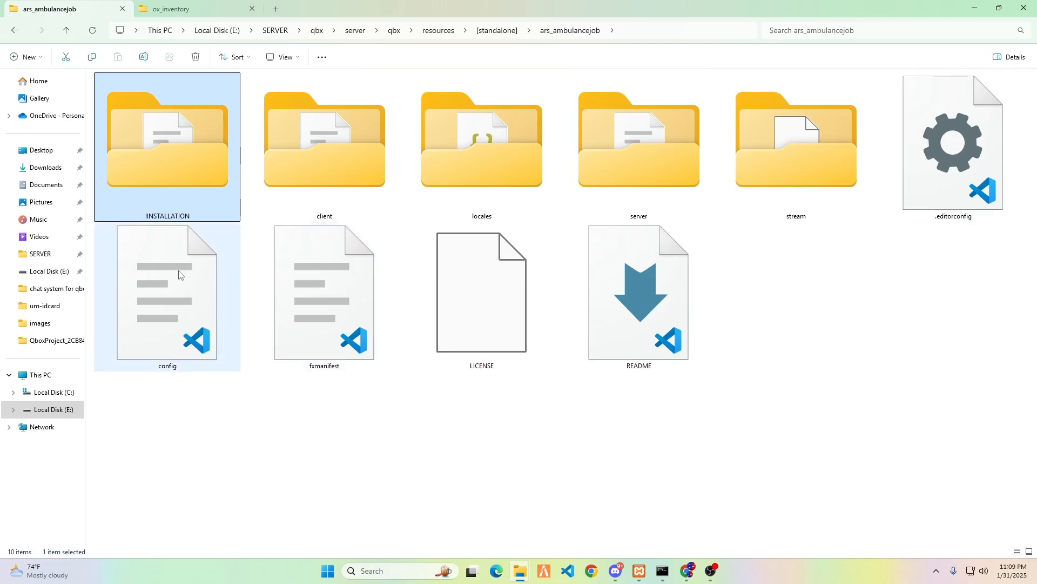
# Step: Review config.lua, noting Config.ClothingScript set to illenium-appearance
pyautogui.doubleClick(167, 291)
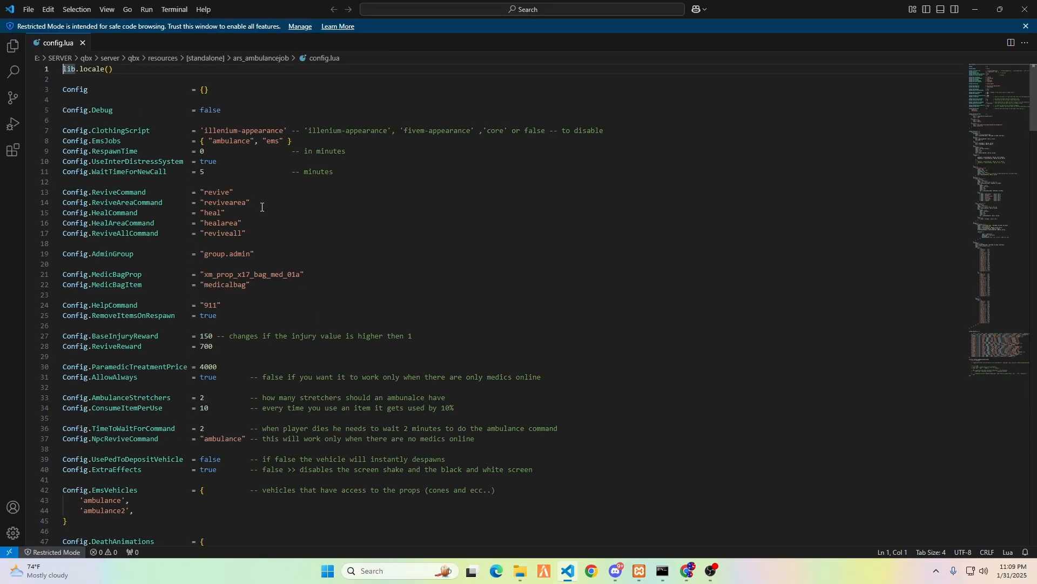
pyautogui.doubleClick(241, 131)
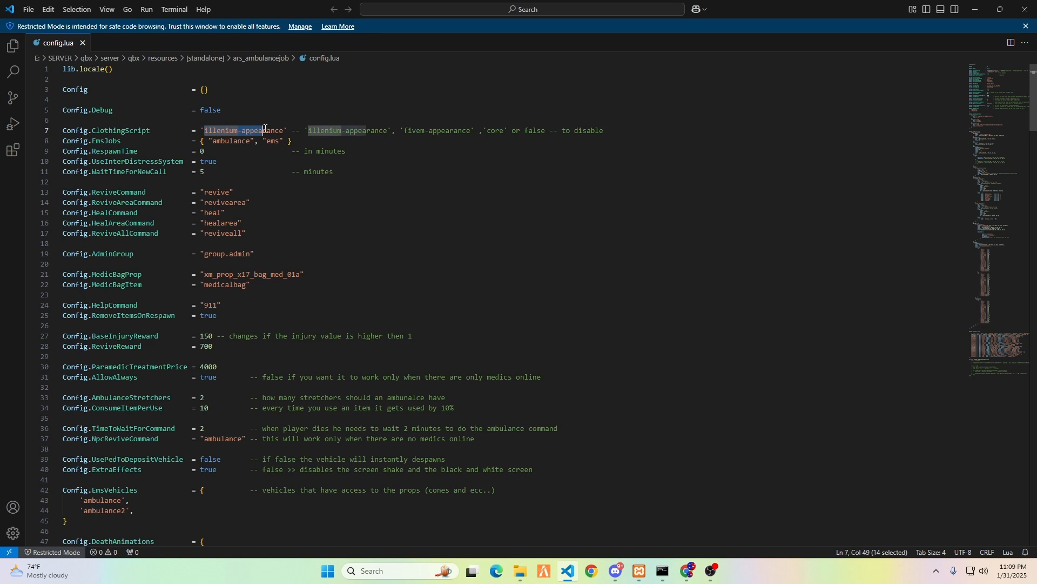
pyautogui.click(440, 131)
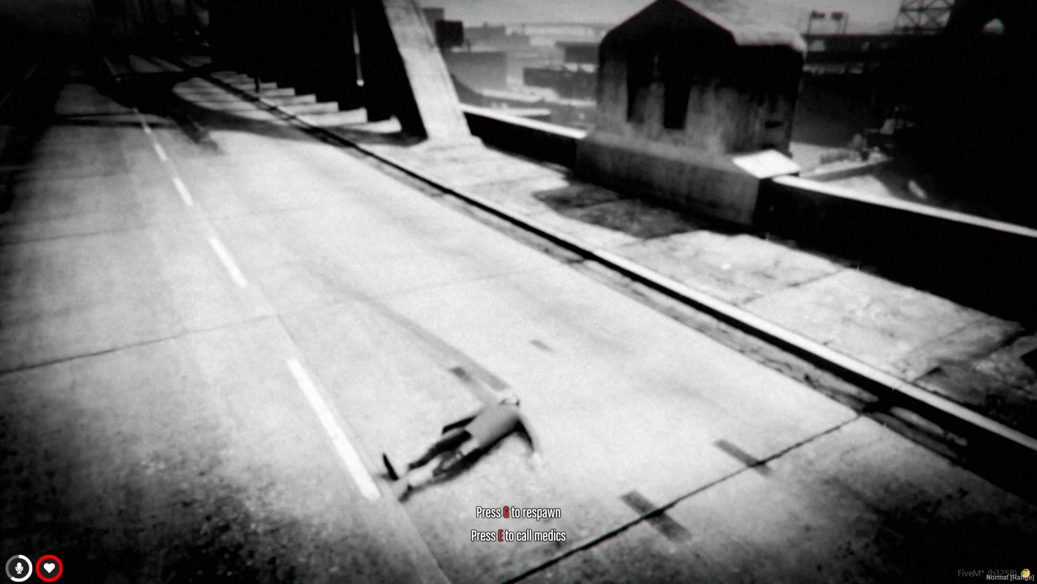
# Step: Respawn the downed character from the death screen and confirm
pyautogui.press('g')
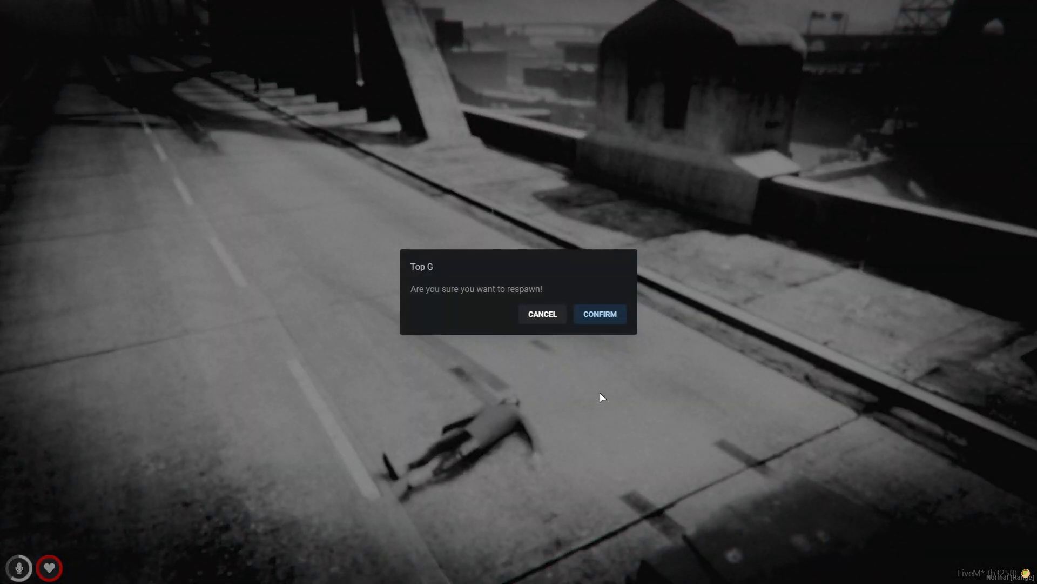
pyautogui.click(599, 314)
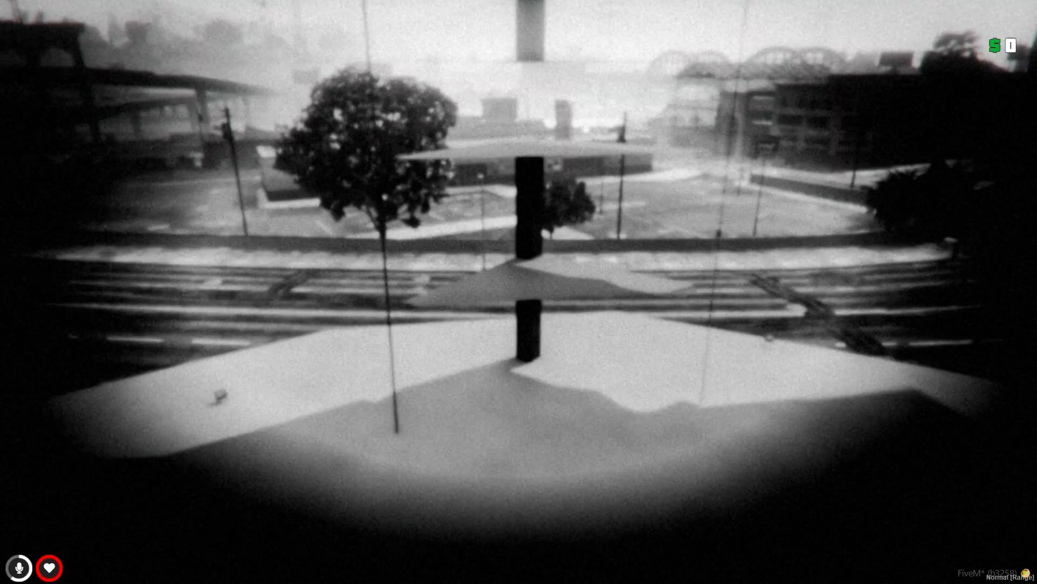